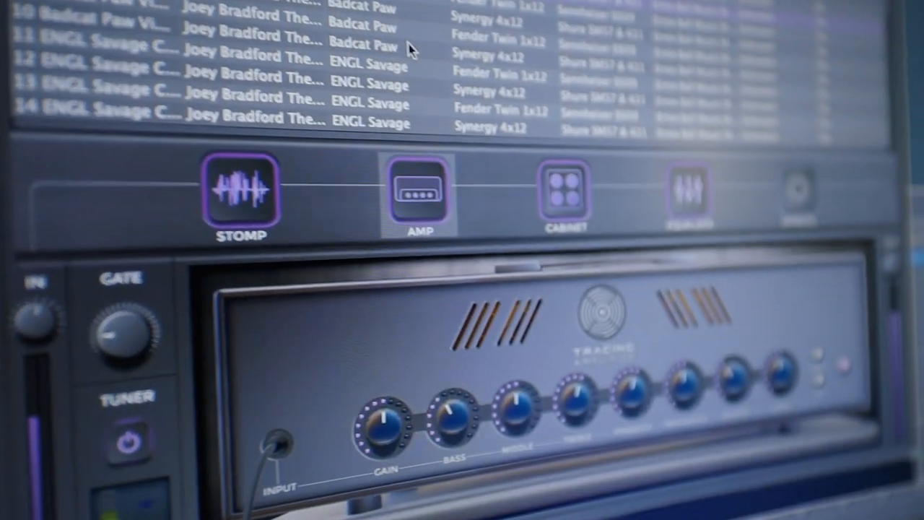
Review preset 06's compressor and three overdrive pedals, then return to the amp page.
{"action": "left_click", "coordinate": [241, 194]}
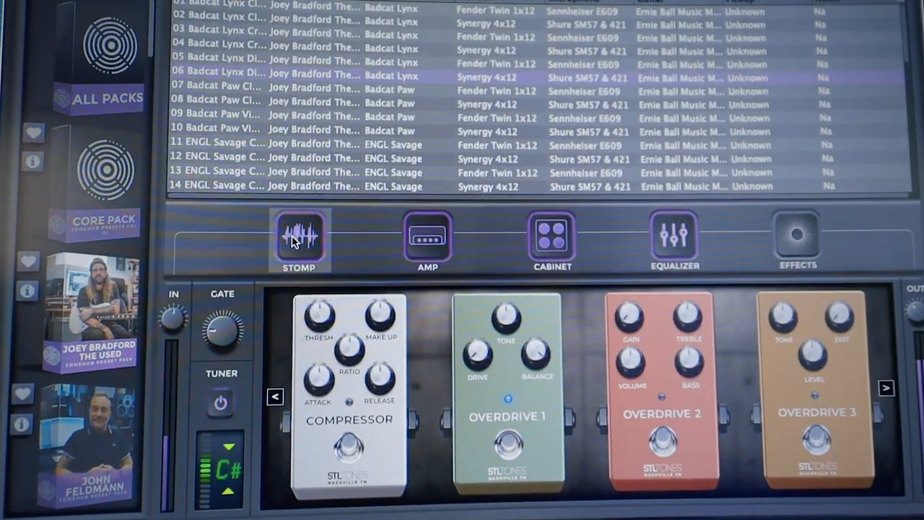
{"action": "left_click", "coordinate": [427, 238]}
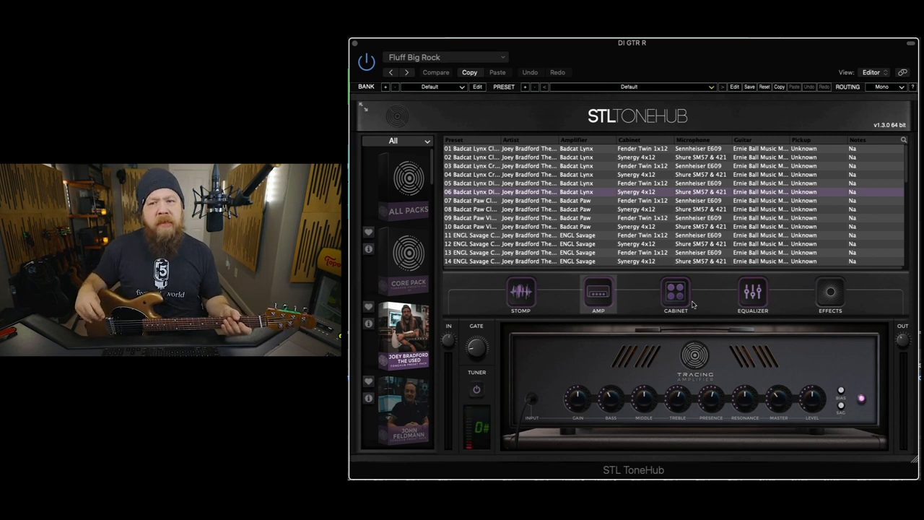
{"action": "mouse_move", "coordinate": [805, 353]}
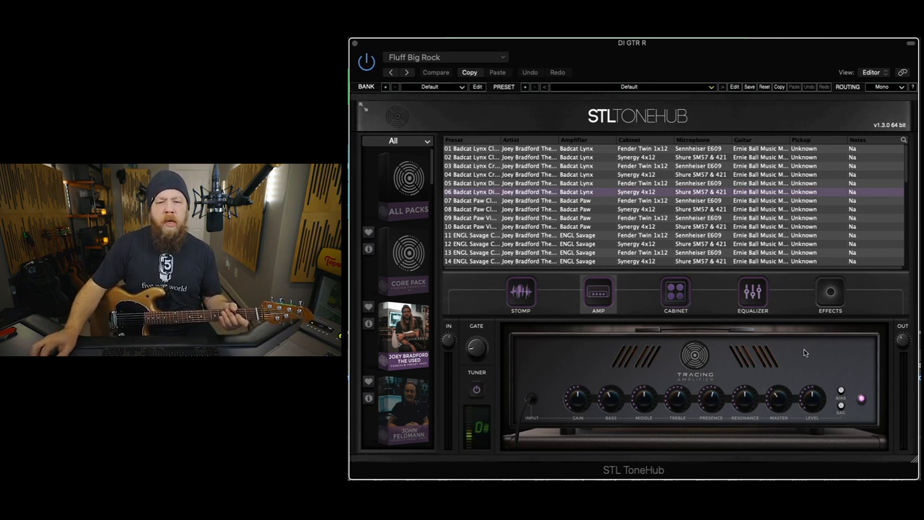
{"action": "mouse_move", "coordinate": [700, 379]}
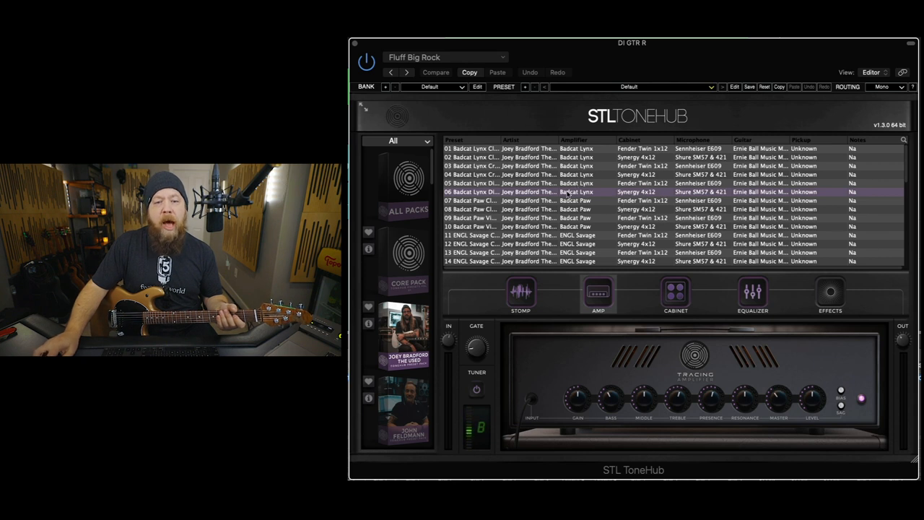
{"action": "left_click", "coordinate": [435, 72]}
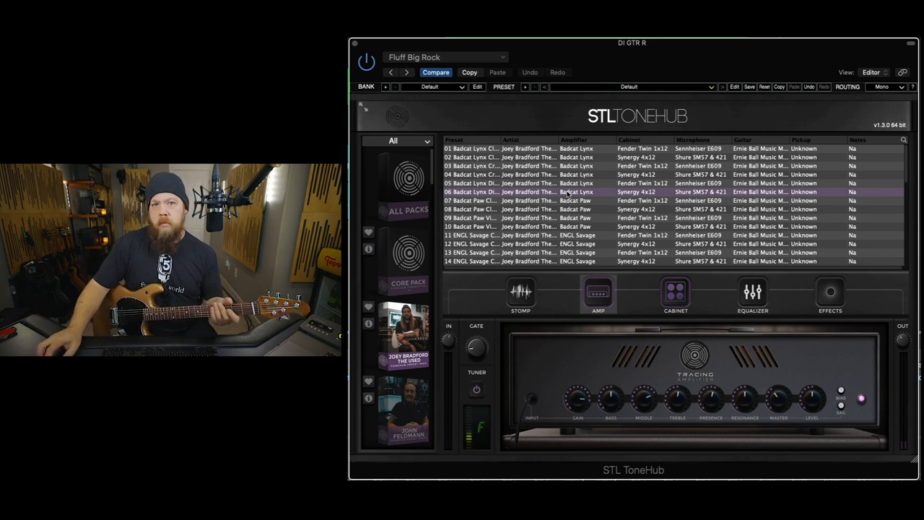
Open and dismiss the host settings menu, then show the Badcat Lynx cabinet page.
{"action": "left_click", "coordinate": [445, 57]}
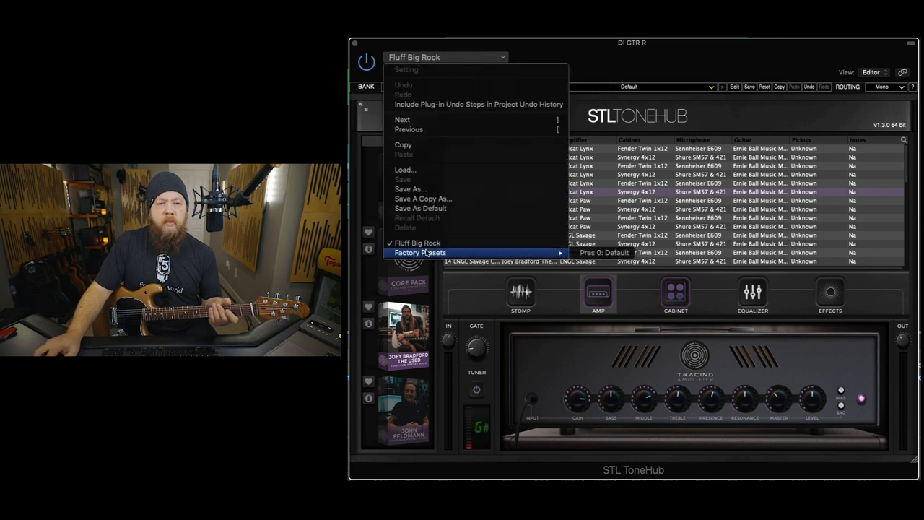
{"action": "left_click", "coordinate": [420, 252]}
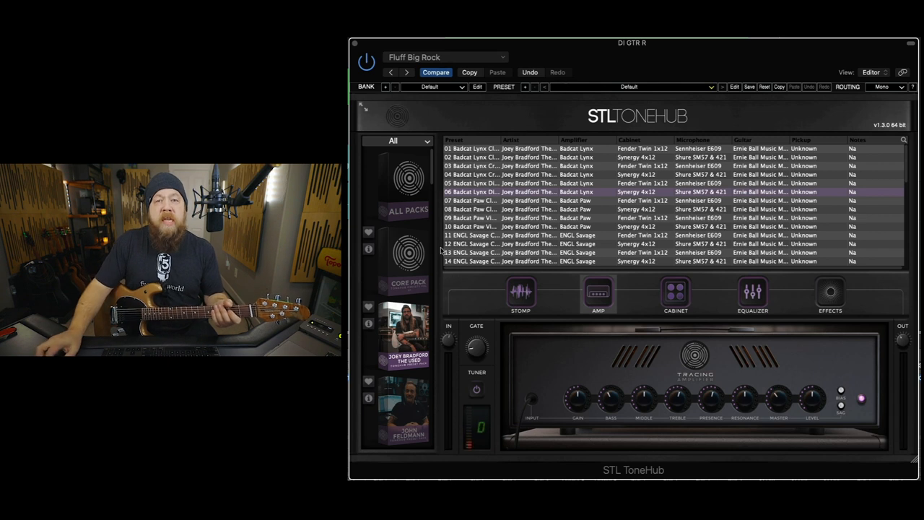
{"action": "left_click", "coordinate": [520, 294]}
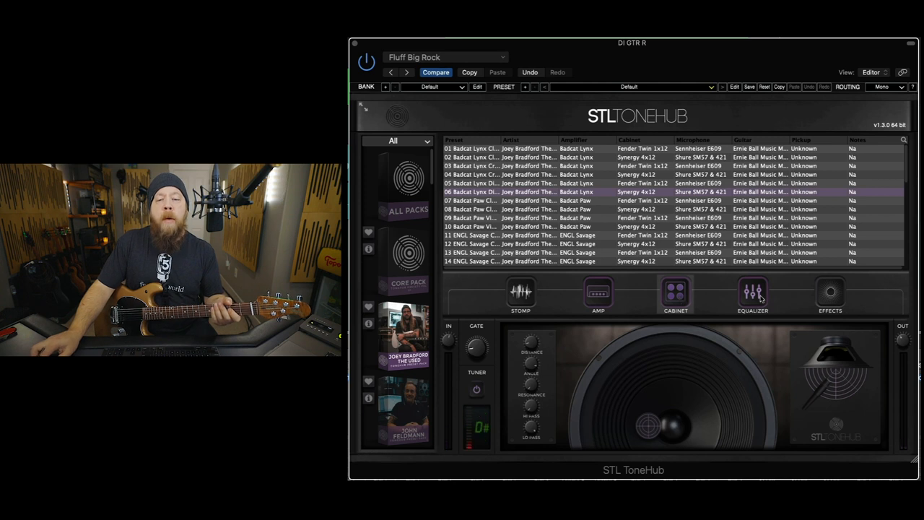
Check preset 06's equalizer and cabinet pages, then return to its amp settings.
{"action": "left_click", "coordinate": [752, 292]}
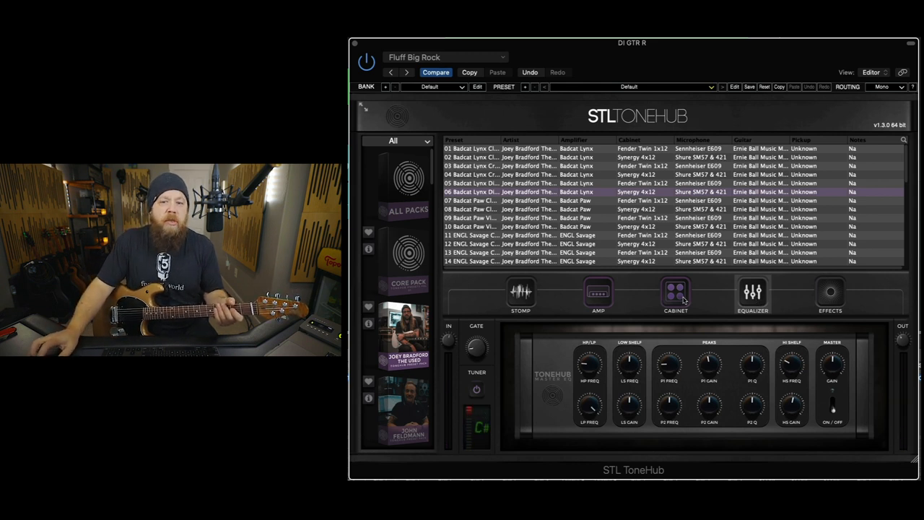
{"action": "left_click", "coordinate": [675, 293]}
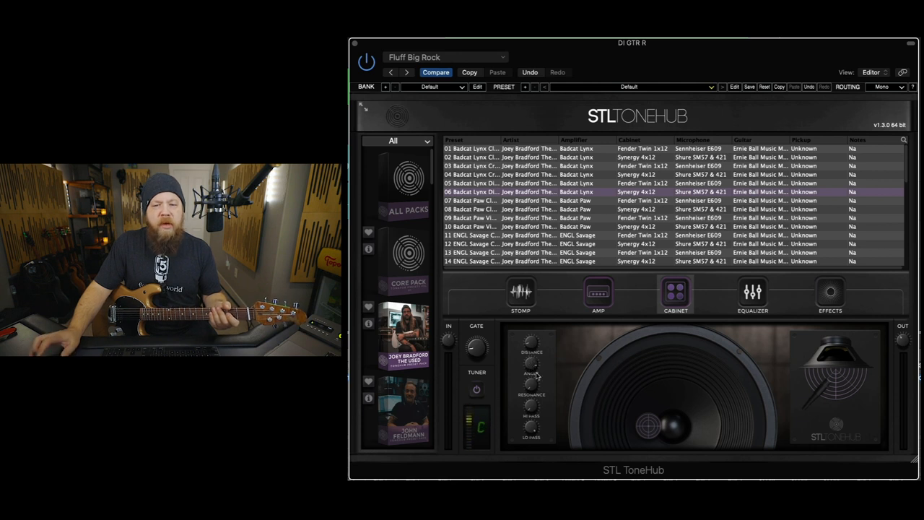
{"action": "left_click", "coordinate": [598, 292]}
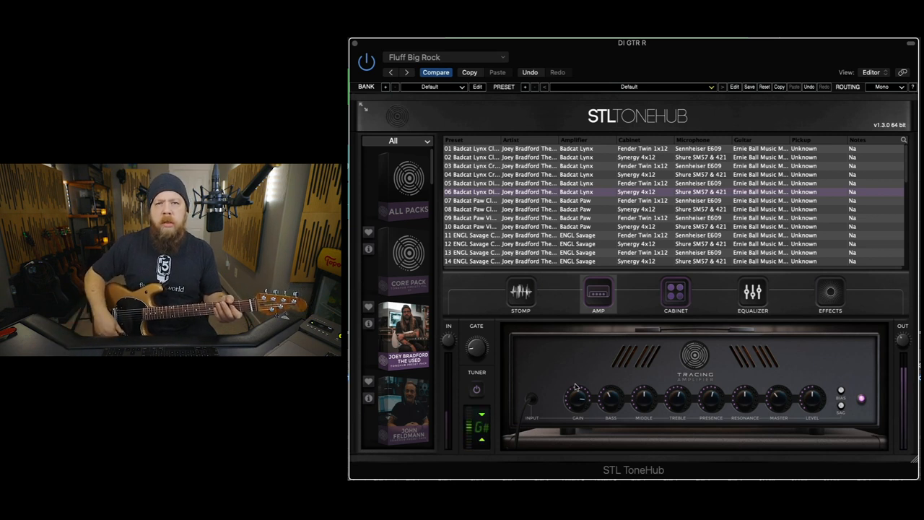
Nudge the amp Gain knob, then view preset 01's compressor and overdrive pedals.
{"action": "left_click_drag", "start_coordinate": [578, 397], "coordinate": [577, 390]}
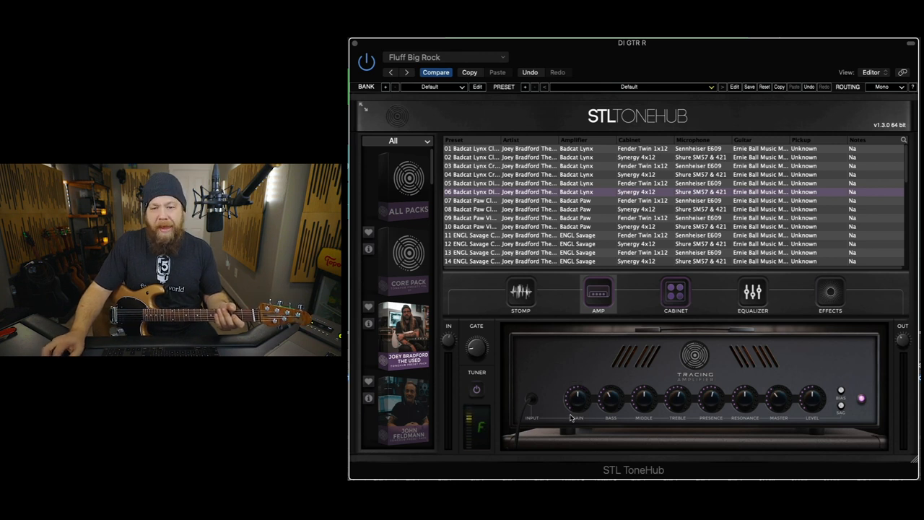
{"action": "left_click", "coordinate": [520, 292]}
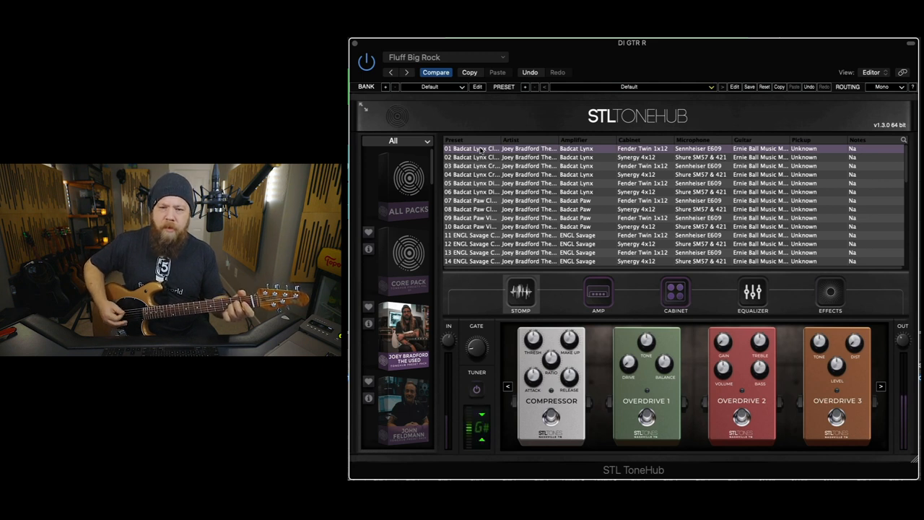
Load preset 01, the first Badcat Lynx tone, with its delay and reverb shown.
{"action": "left_click", "coordinate": [830, 293]}
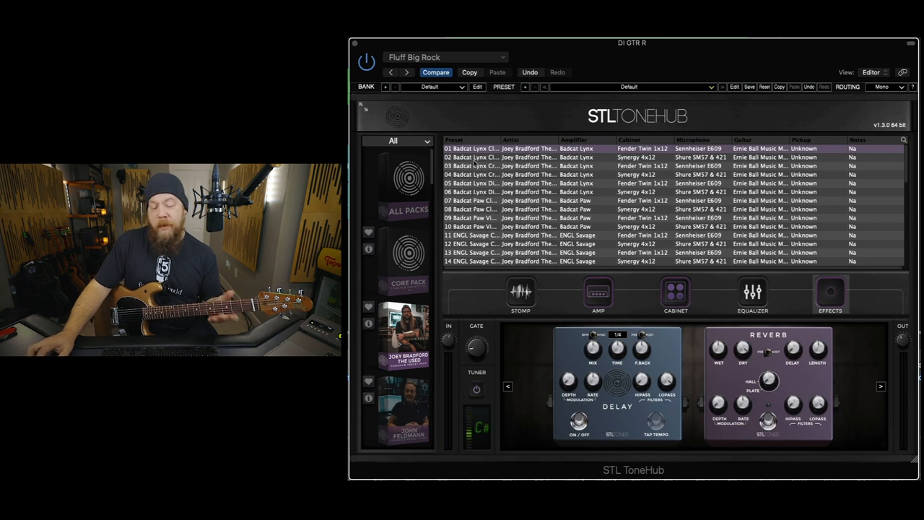
Audition presets 02 and 04, ending on preset 07, a Badcat Paw tone.
{"action": "left_click", "coordinate": [473, 158]}
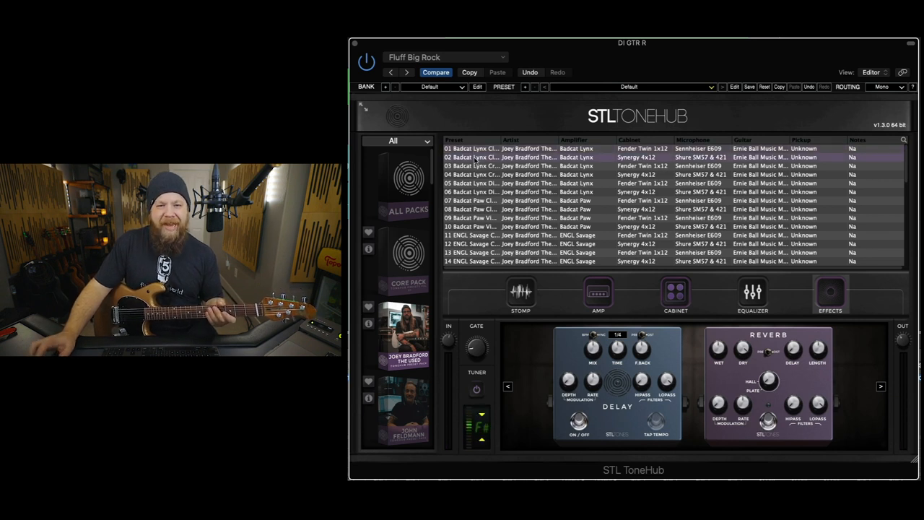
{"action": "left_click", "coordinate": [618, 333]}
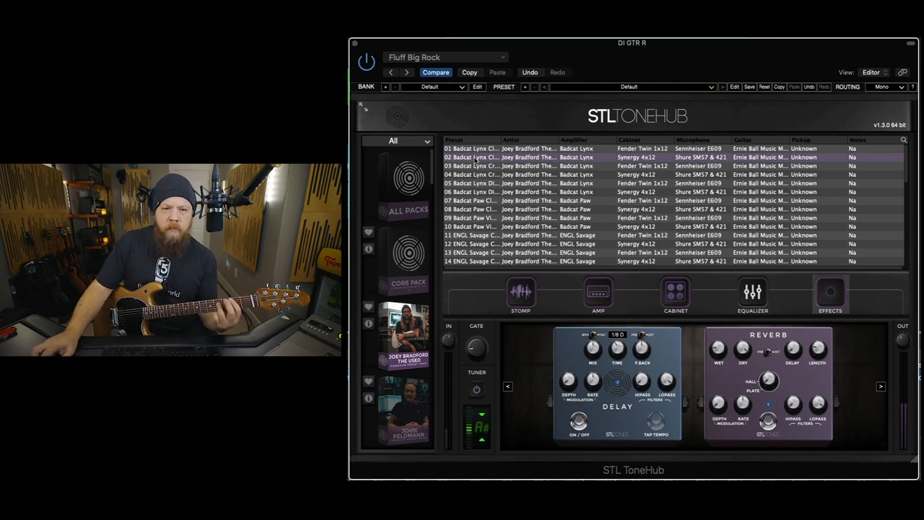
{"action": "mouse_move", "coordinate": [612, 218]}
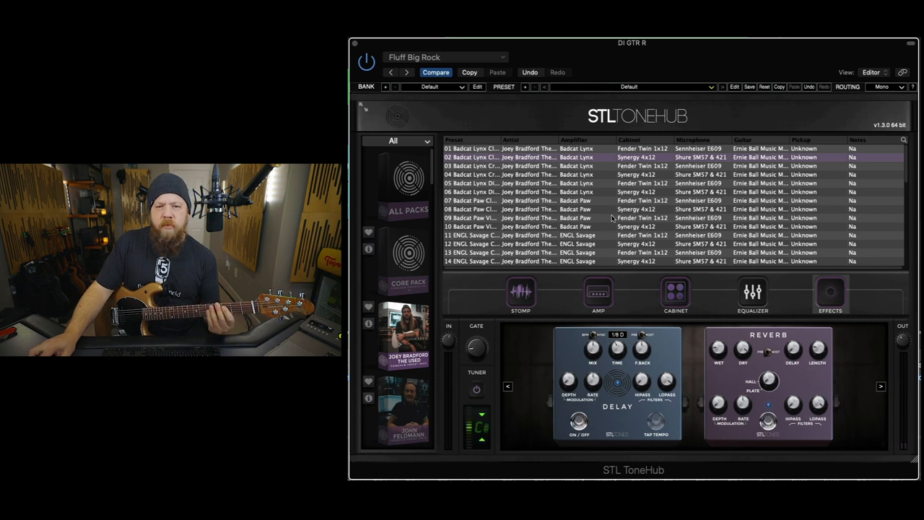
{"action": "left_click", "coordinate": [469, 174]}
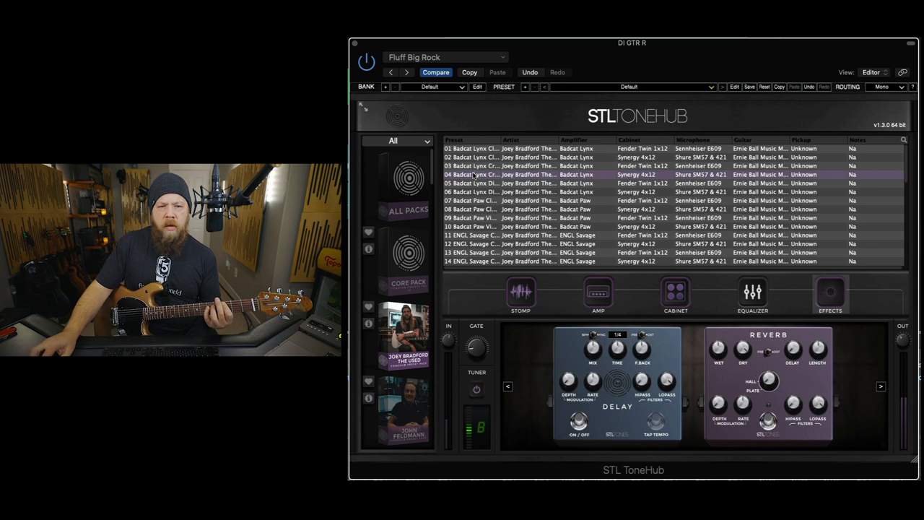
{"action": "left_click", "coordinate": [490, 200]}
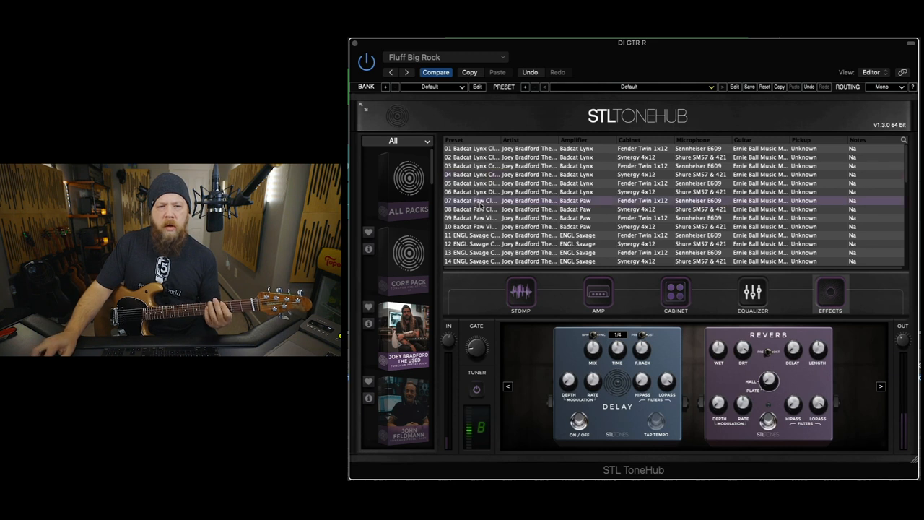
{"action": "left_click", "coordinate": [471, 191]}
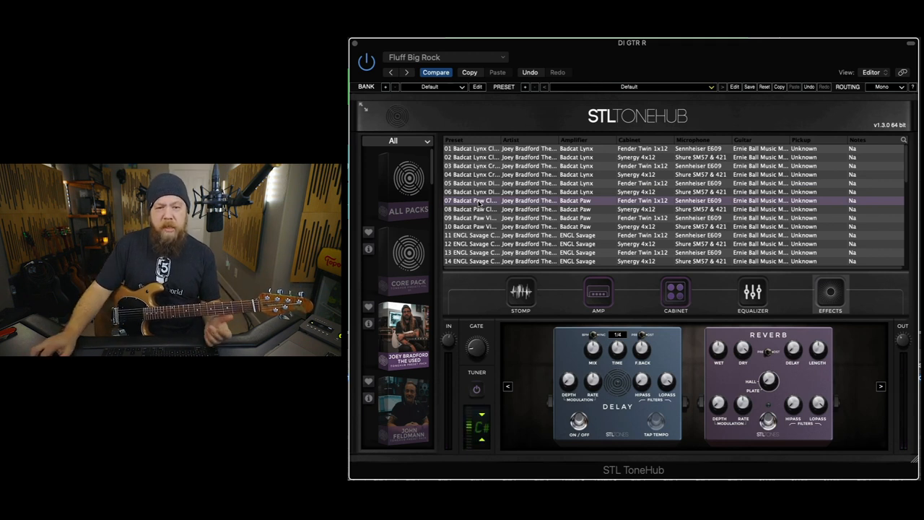
Load preset 12 ENGL Savage Ch1 Dirty 2 and view its speaker cabinet settings.
{"action": "left_click", "coordinate": [472, 234]}
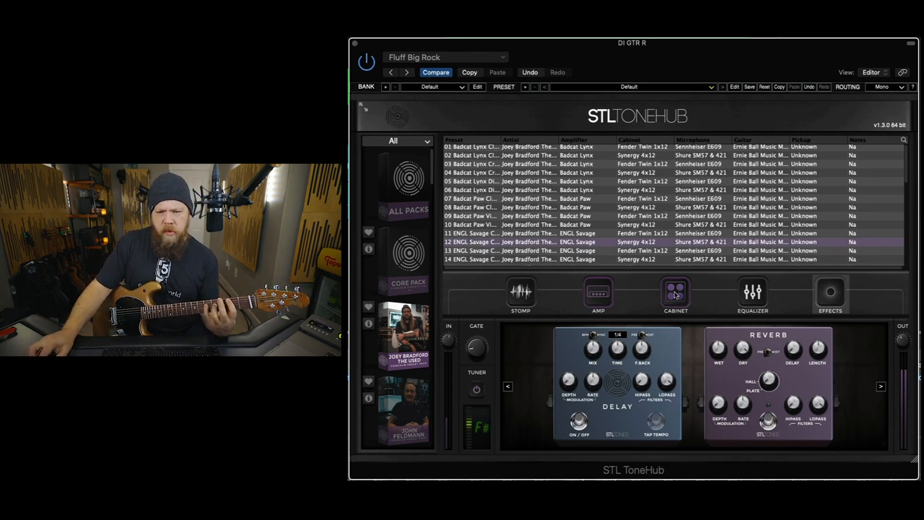
{"action": "left_click", "coordinate": [675, 292]}
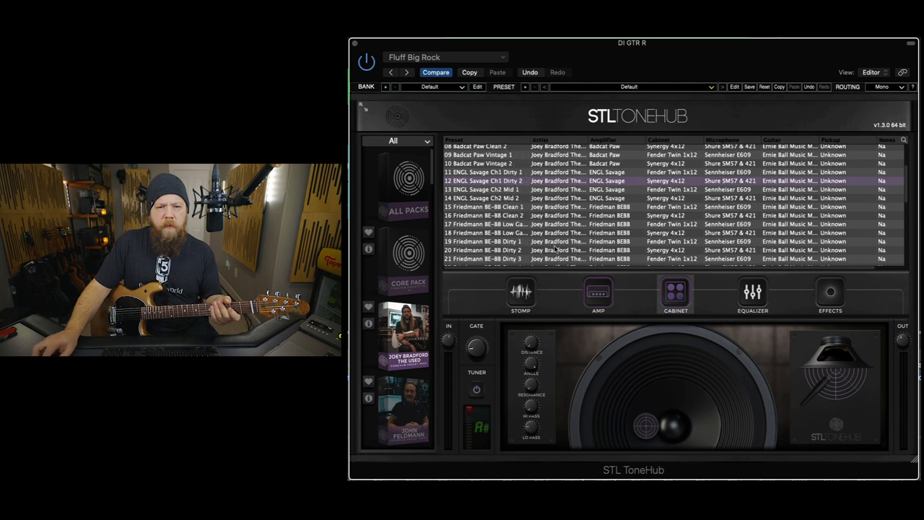
Try Friedmann preset 17, then settle on preset 15 Friedmann BE-BB Clean 1.
{"action": "left_click", "coordinate": [483, 224]}
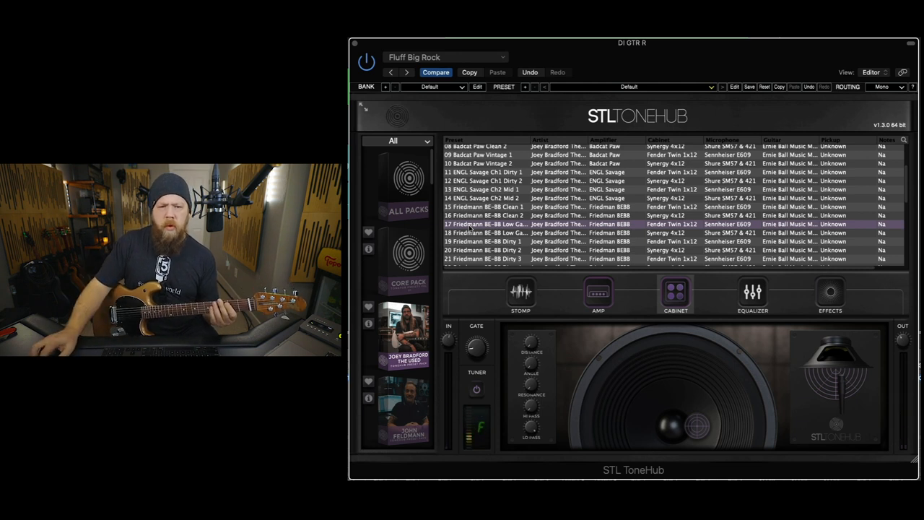
{"action": "left_click", "coordinate": [484, 207]}
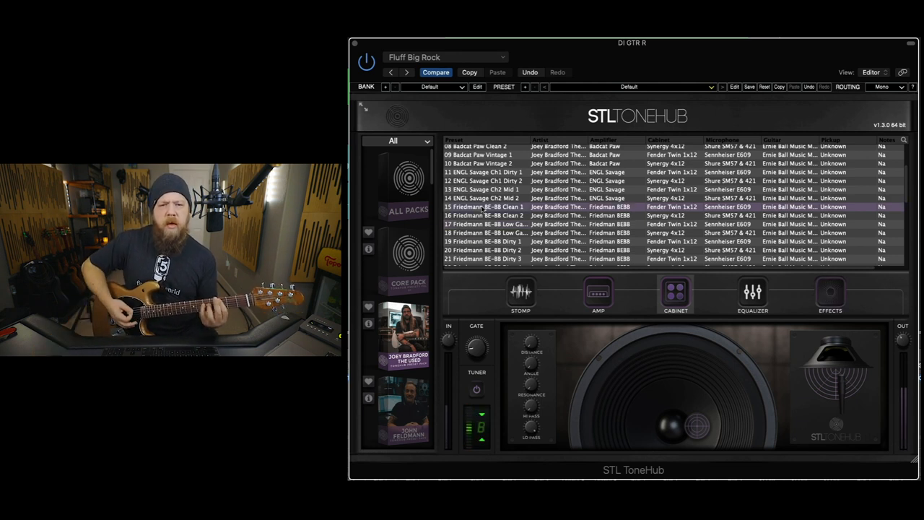